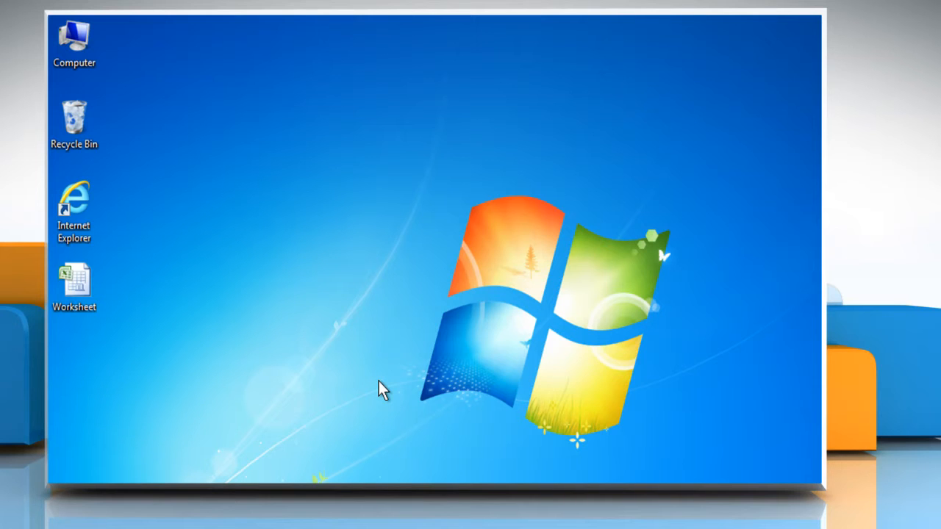
{"action": "mouse_move", "coordinate": [203, 331]}
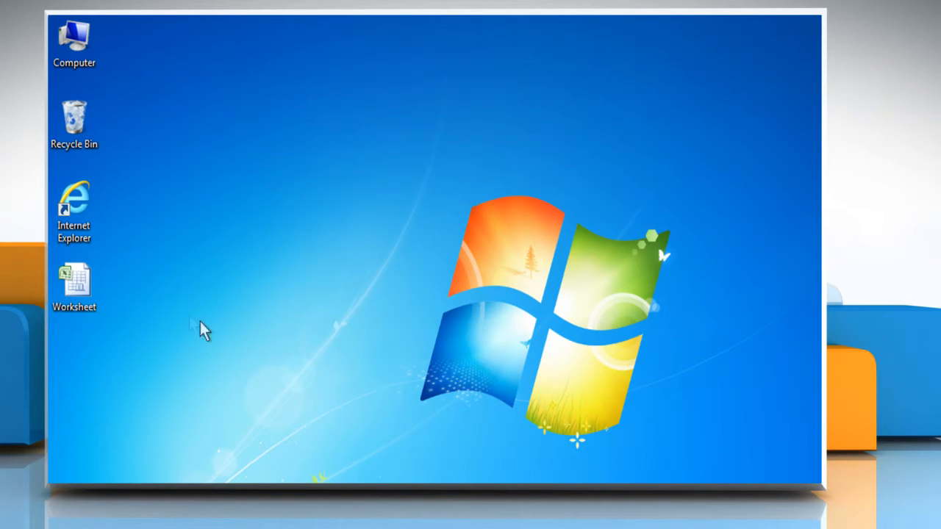
- Open the Worksheet workbook from its desktop icon's context menu
{"action": "right_click", "coordinate": [73, 282]}
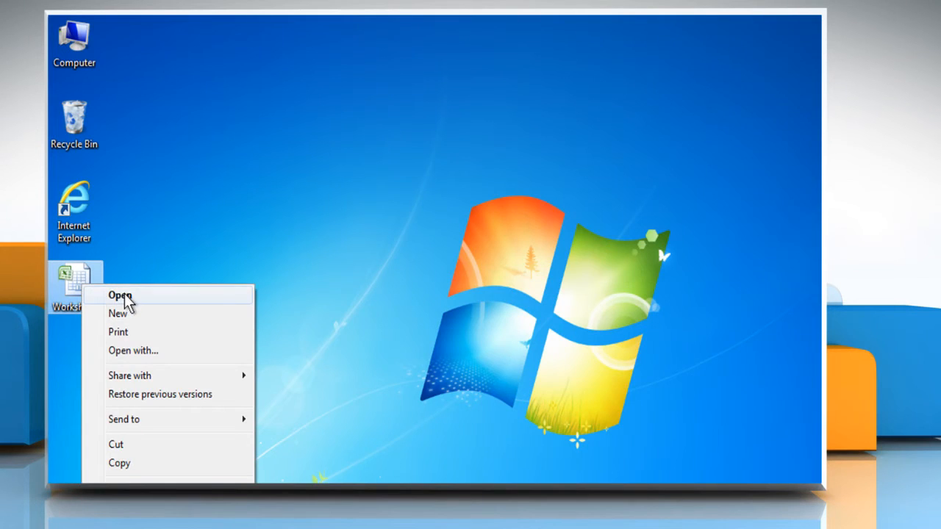
{"action": "left_click", "coordinate": [120, 294]}
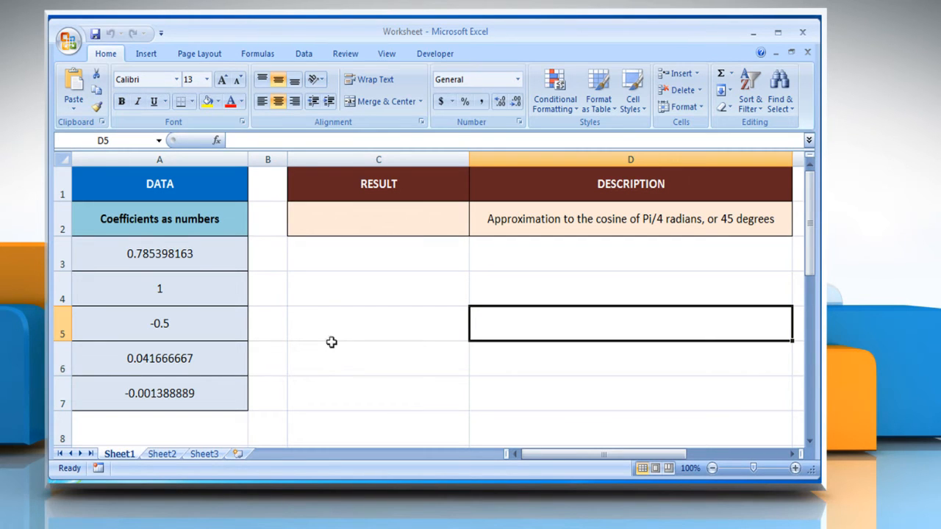
- Select cell C2 under RESULT and start entering =SERIESSUM(
{"action": "left_click", "coordinate": [378, 359]}
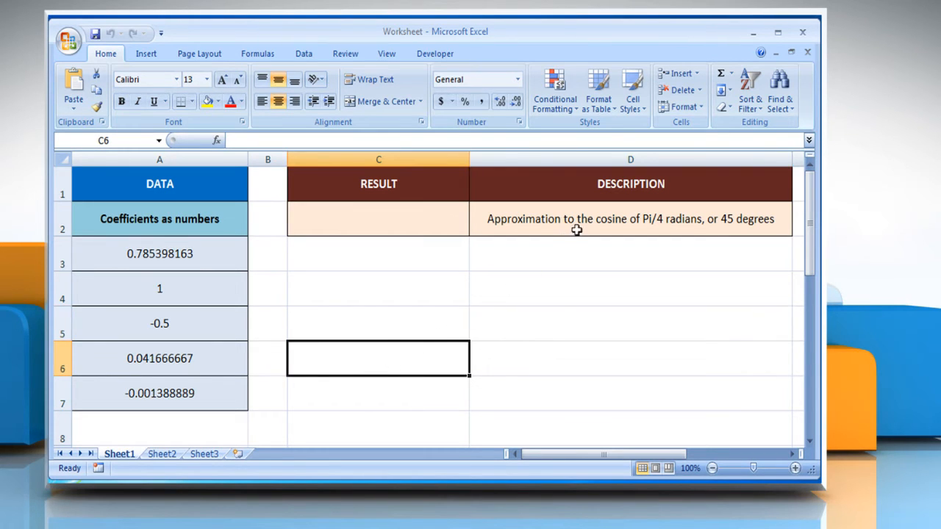
{"action": "left_click", "coordinate": [629, 217]}
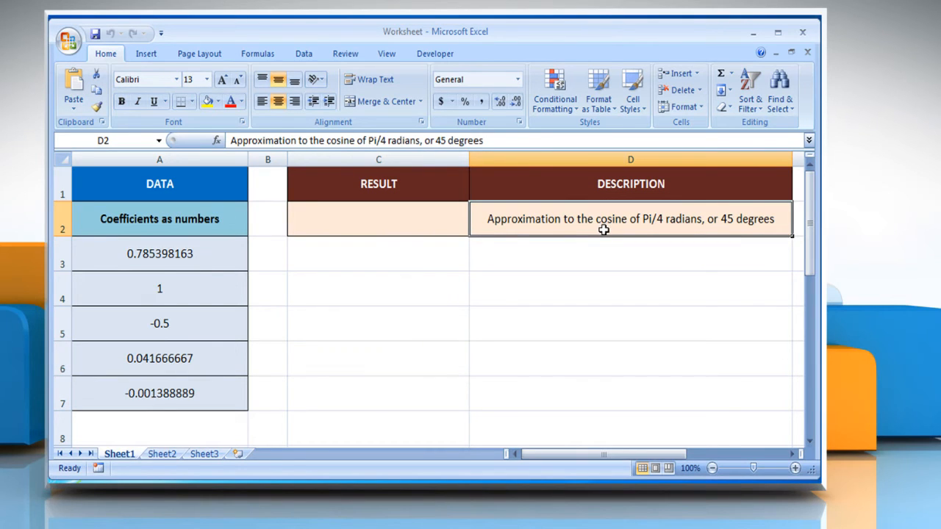
{"action": "left_click", "coordinate": [378, 219]}
{"action": "type", "text": "=SERIESSUM("}
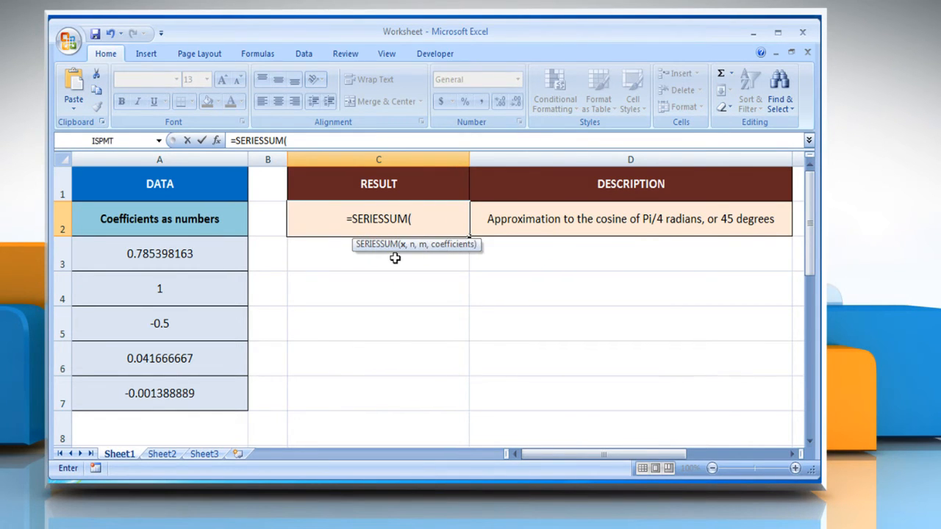
- Complete C2 as =SERIESSUM(A3,0,2,A4:A7), returning 0.707103215
{"action": "left_click", "coordinate": [159, 253]}
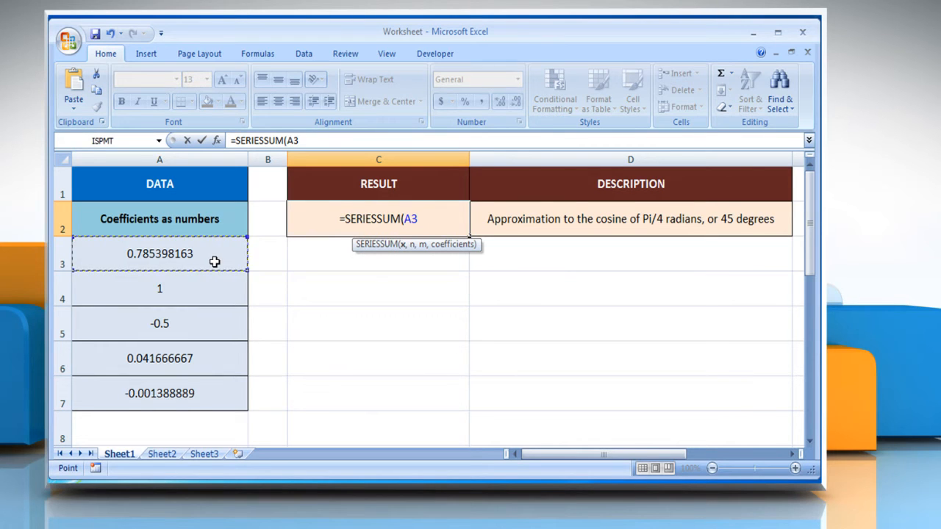
{"action": "mouse_move", "coordinate": [291, 267]}
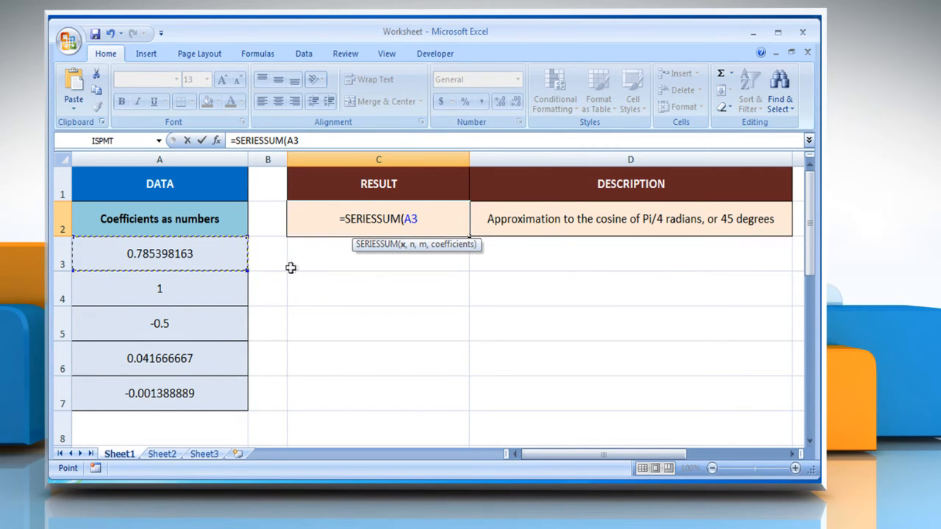
{"action": "type", "text": ",0"}
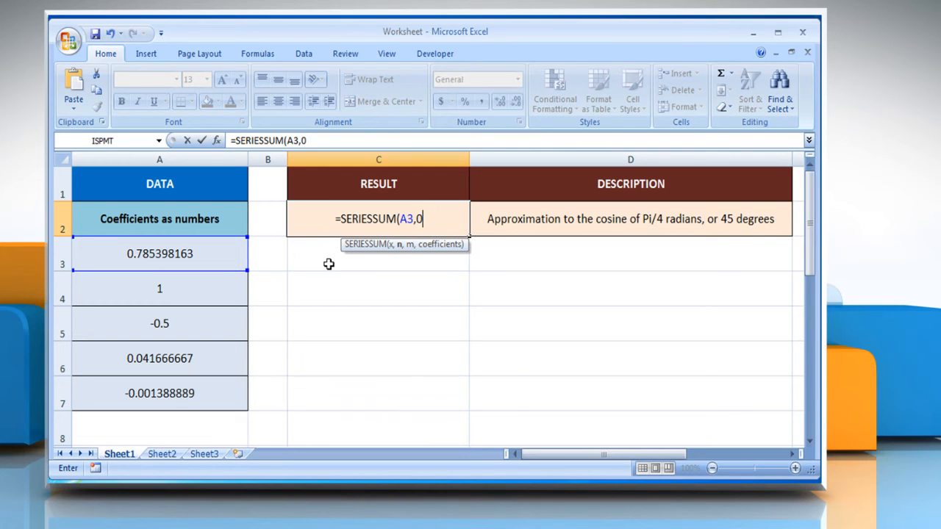
{"action": "type", "text": ","}
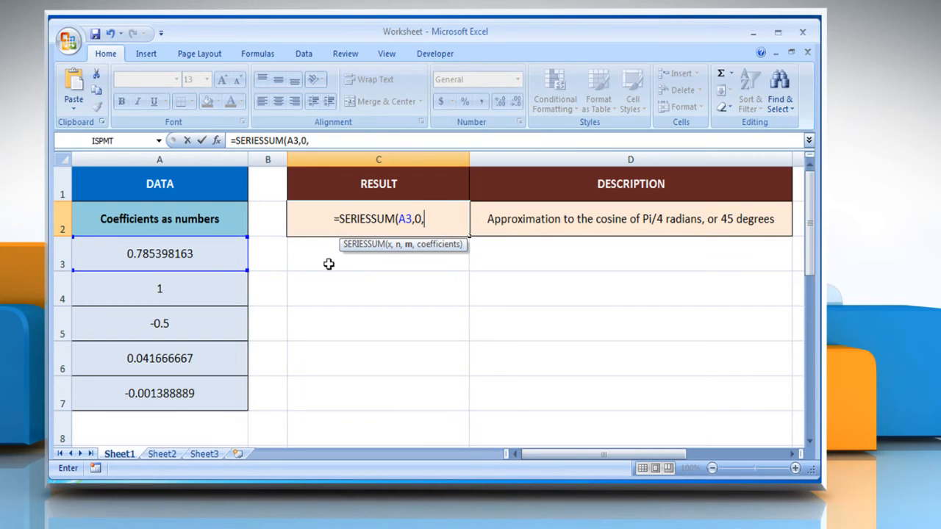
{"action": "type", "text": "2"}
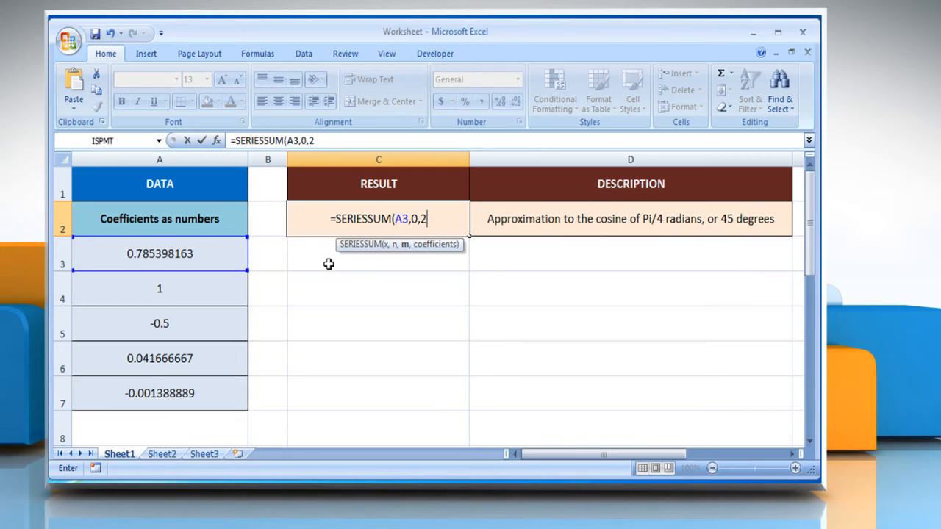
{"action": "type", "text": ","}
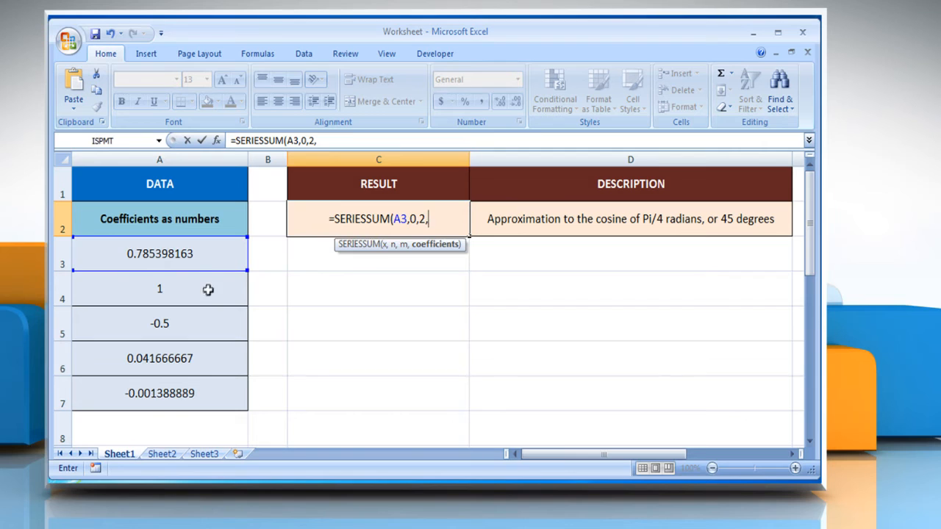
{"action": "left_click_drag", "start_coordinate": [159, 288], "coordinate": [159, 394]}
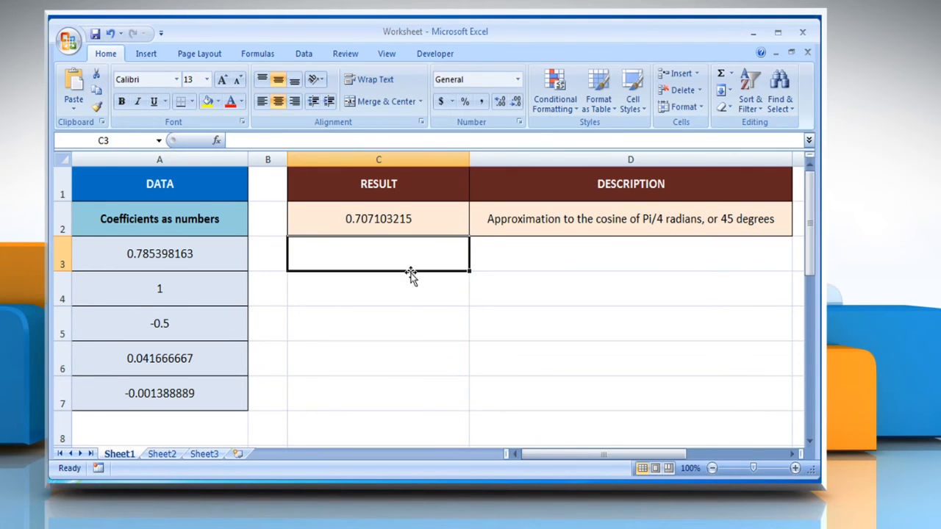
{"action": "left_click", "coordinate": [380, 218]}
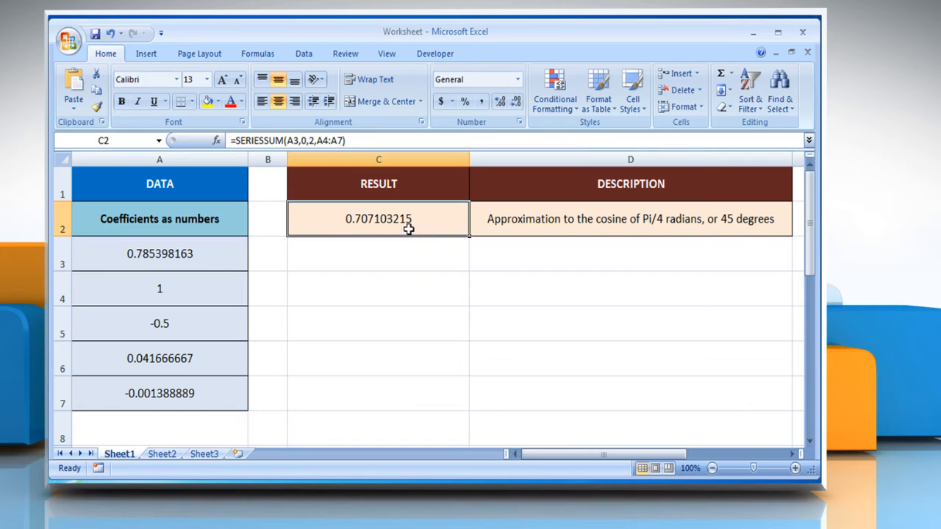
{"action": "mouse_move", "coordinate": [424, 247]}
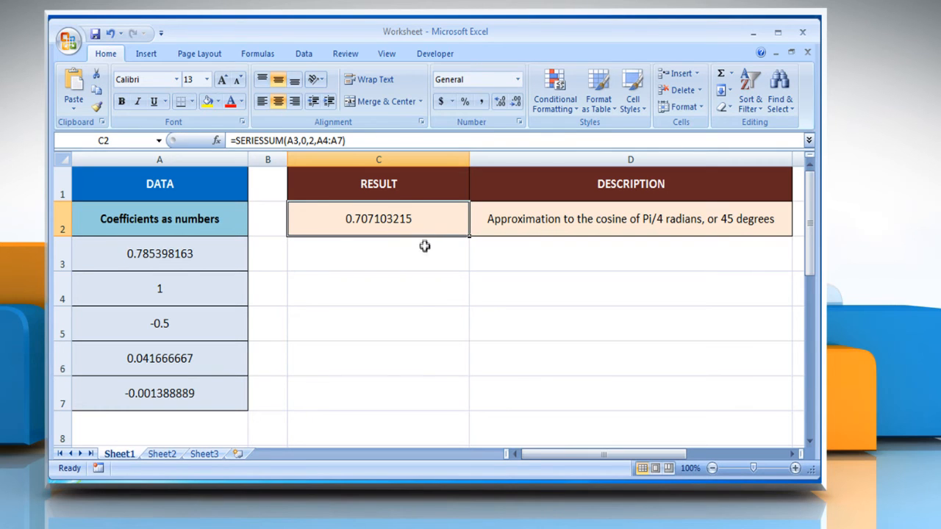
{"action": "mouse_move", "coordinate": [420, 283]}
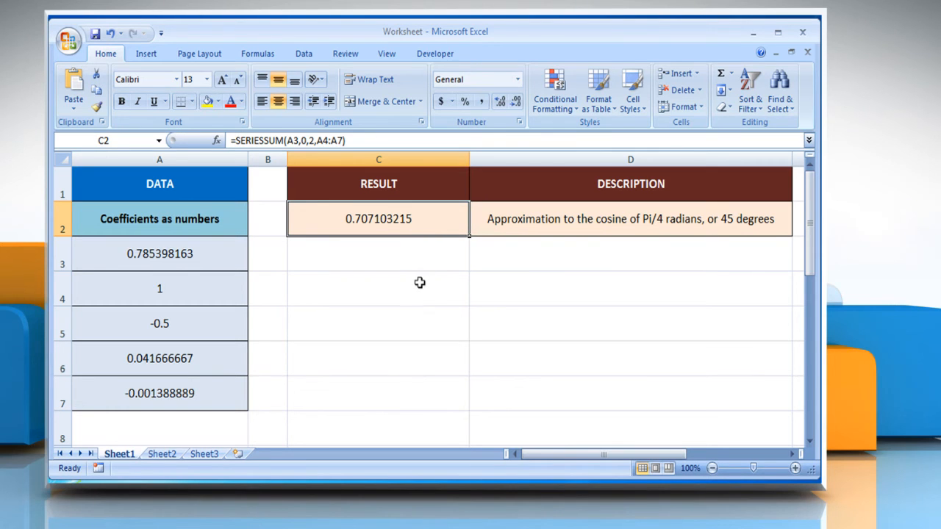
{"action": "mouse_move", "coordinate": [421, 280]}
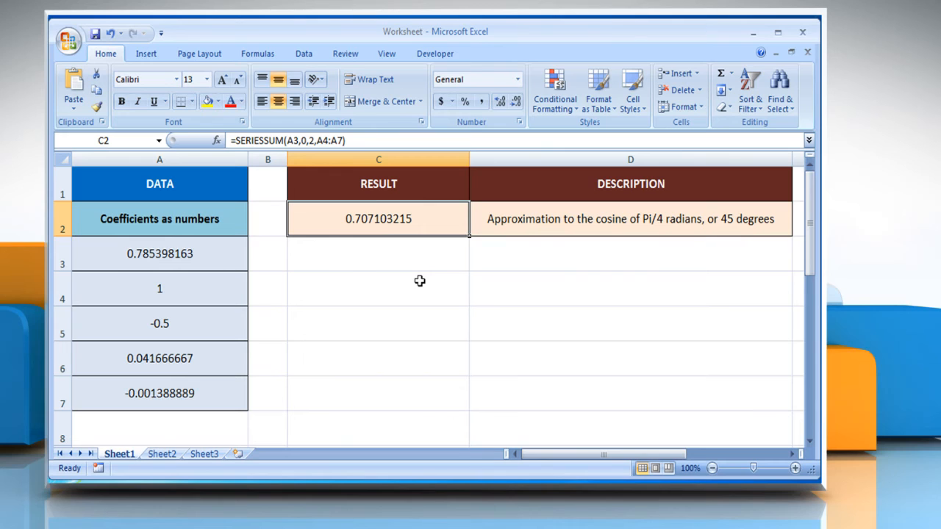